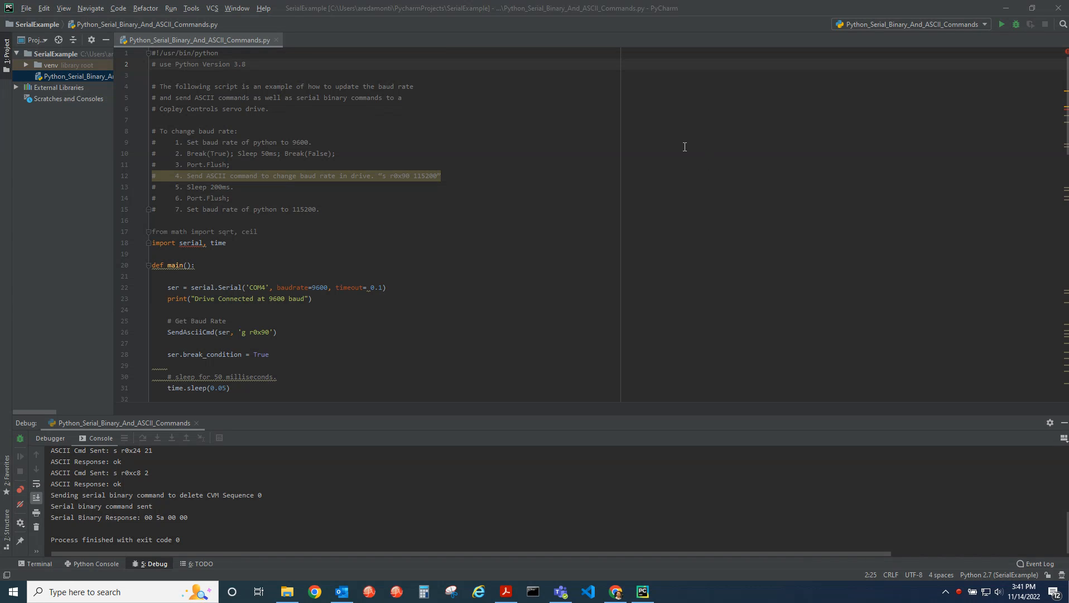
mouse_move(349, 104)
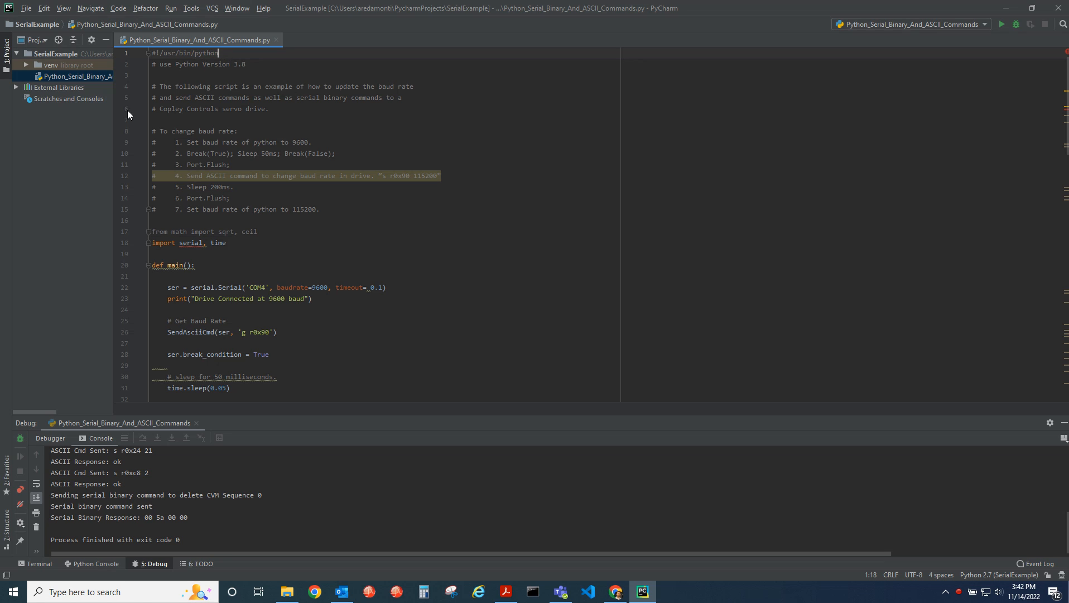
mouse_move(110, 162)
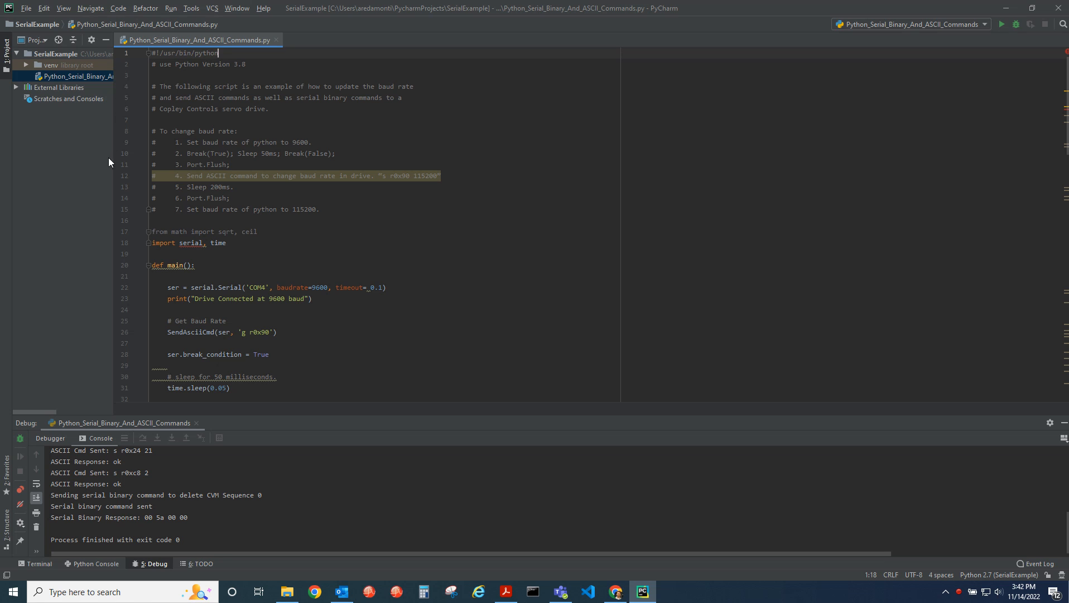
mouse_move(155, 144)
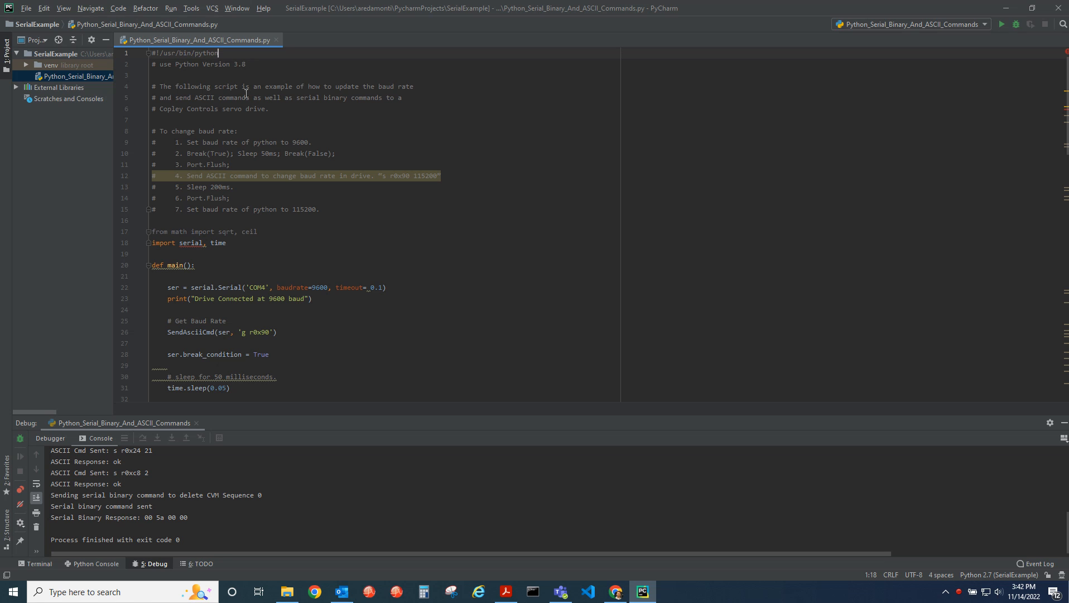
mouse_move(170, 207)
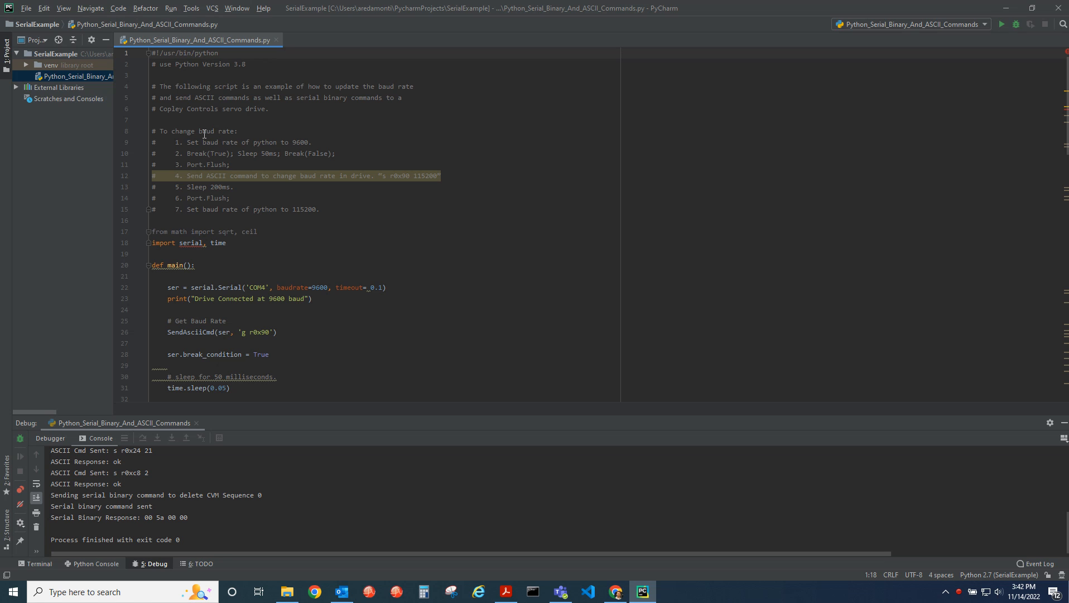
mouse_move(156, 125)
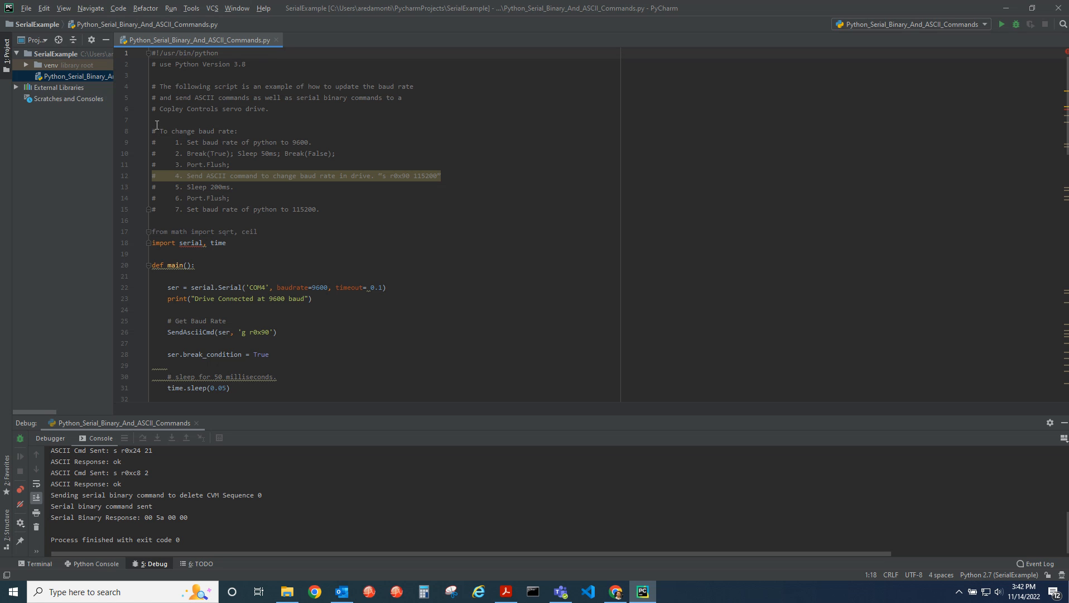
mouse_move(202, 137)
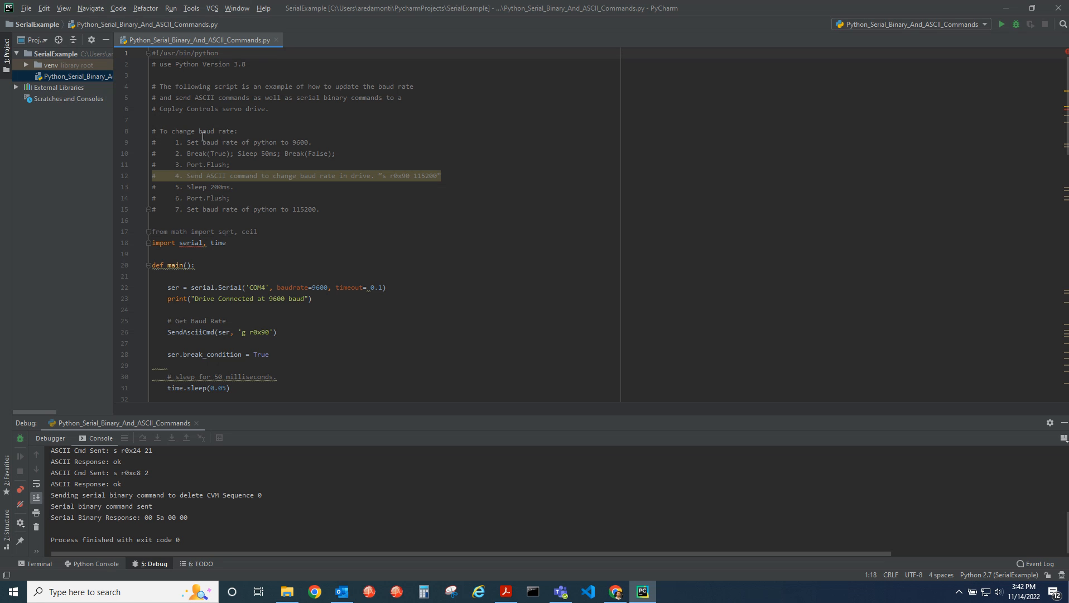
mouse_move(265, 135)
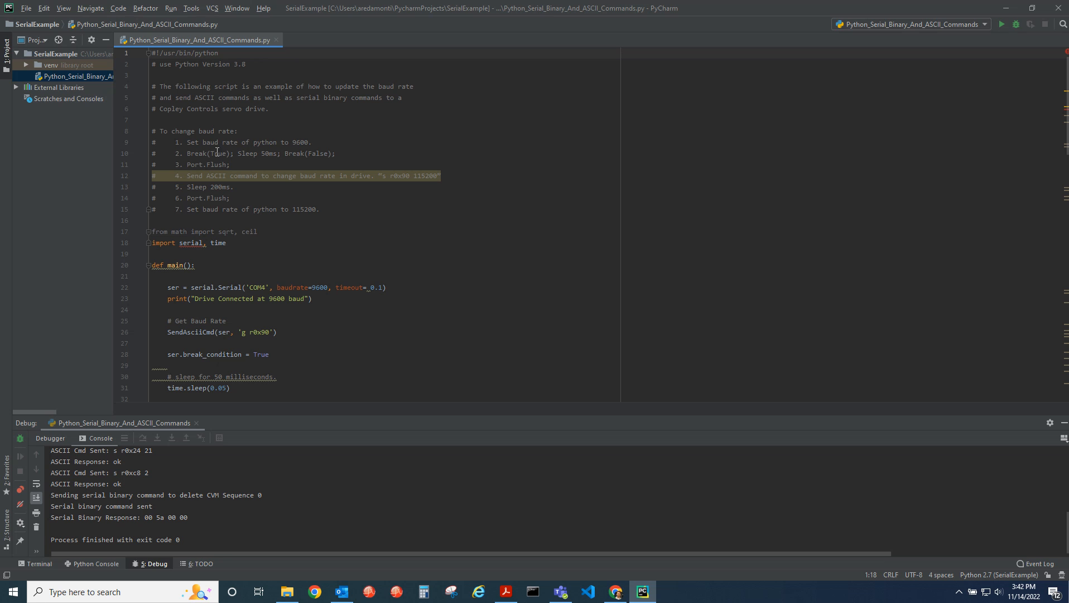
mouse_move(207, 181)
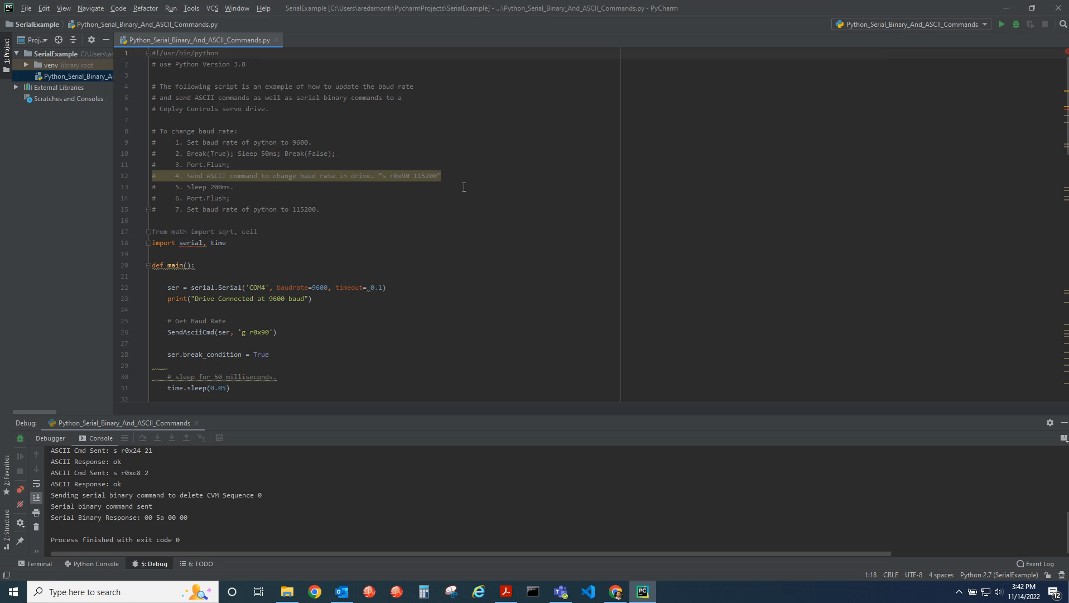
- Scroll down to main() and read the serial port setup, break, flush and baud-change lines
scroll("down", 3)
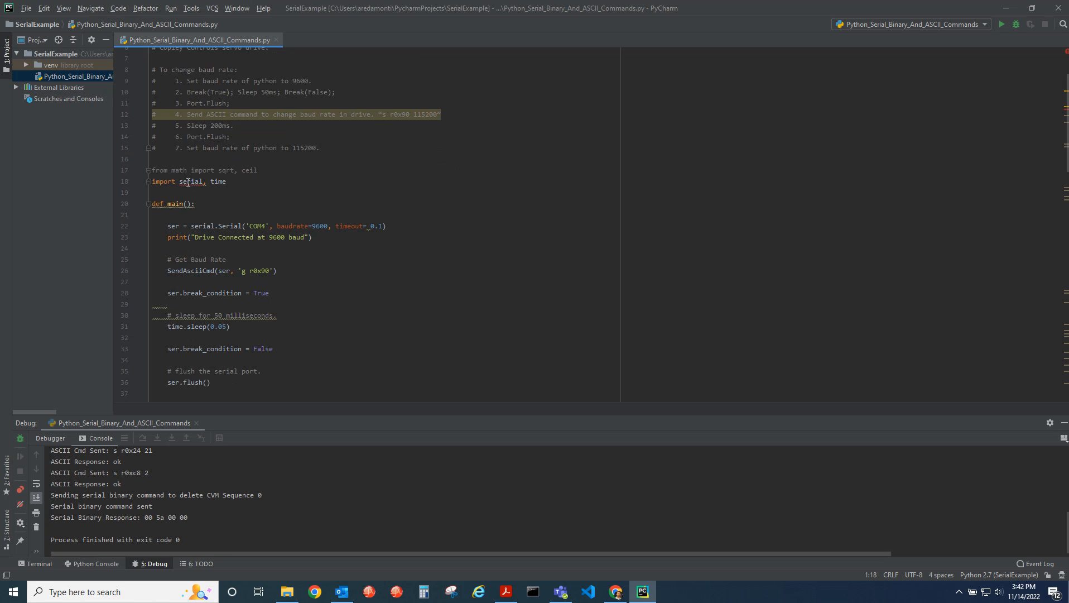
mouse_move(221, 181)
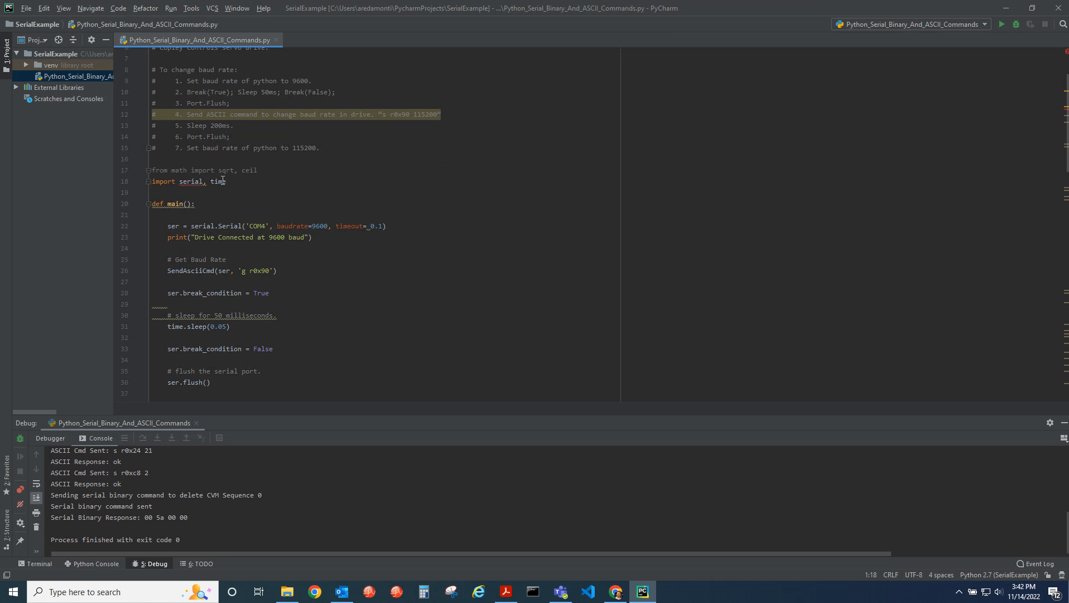
scroll("down", 3)
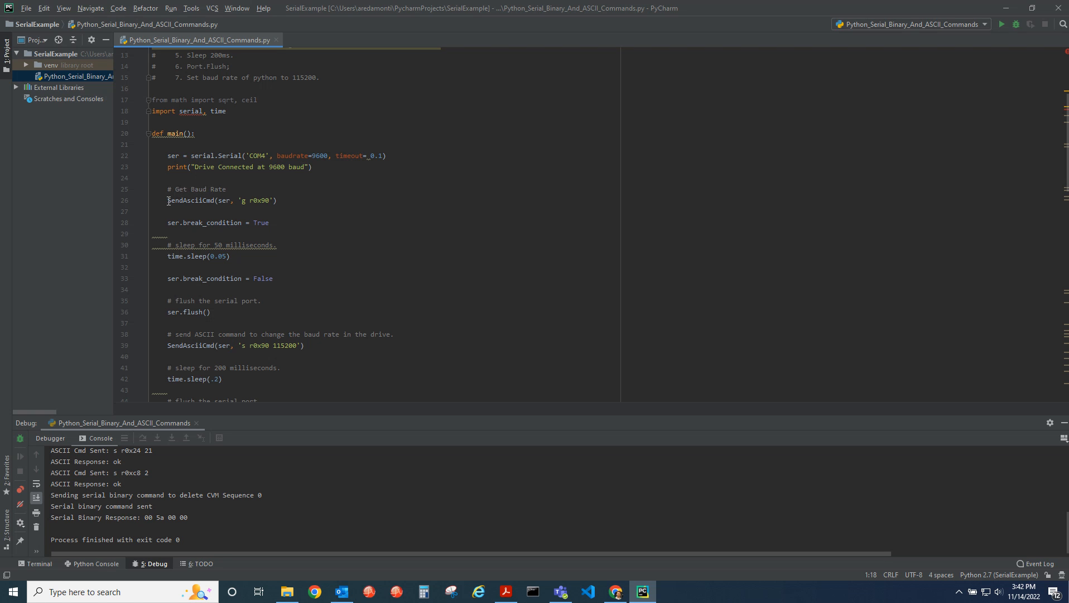
left_click(280, 200)
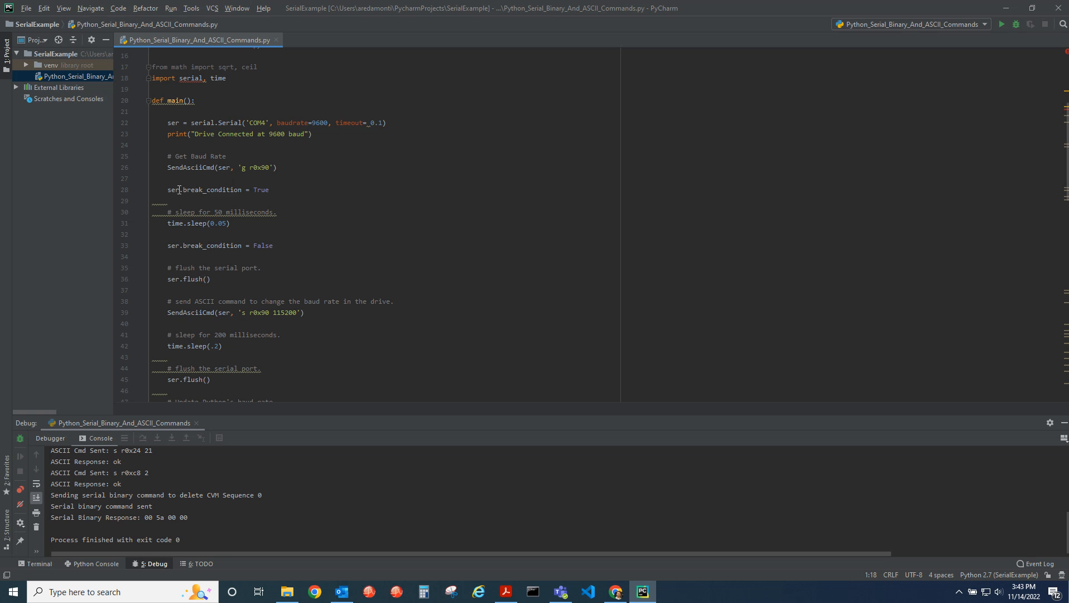
mouse_move(170, 188)
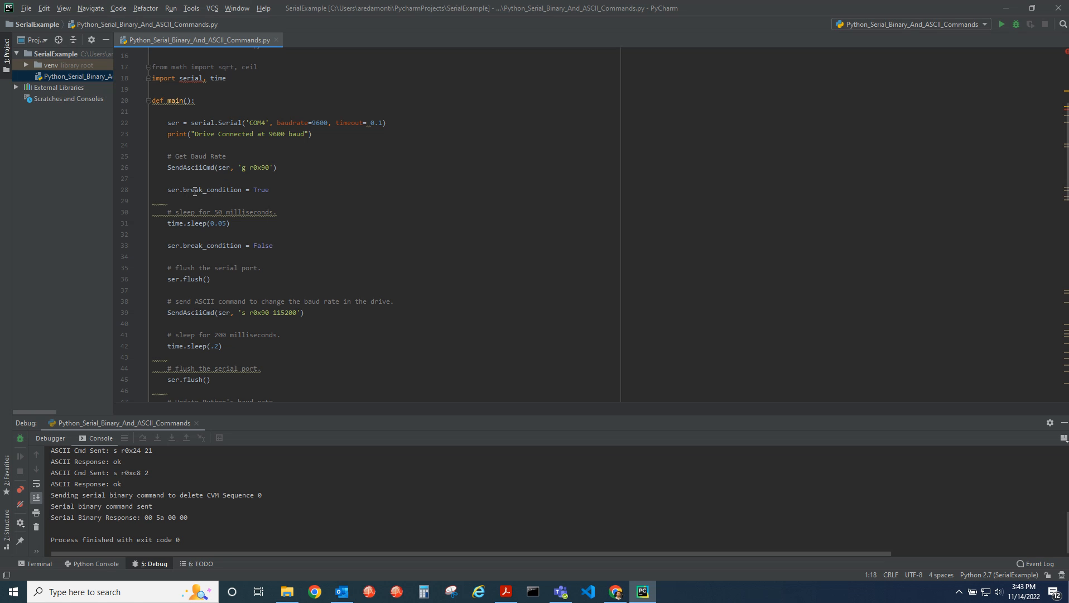
mouse_move(186, 220)
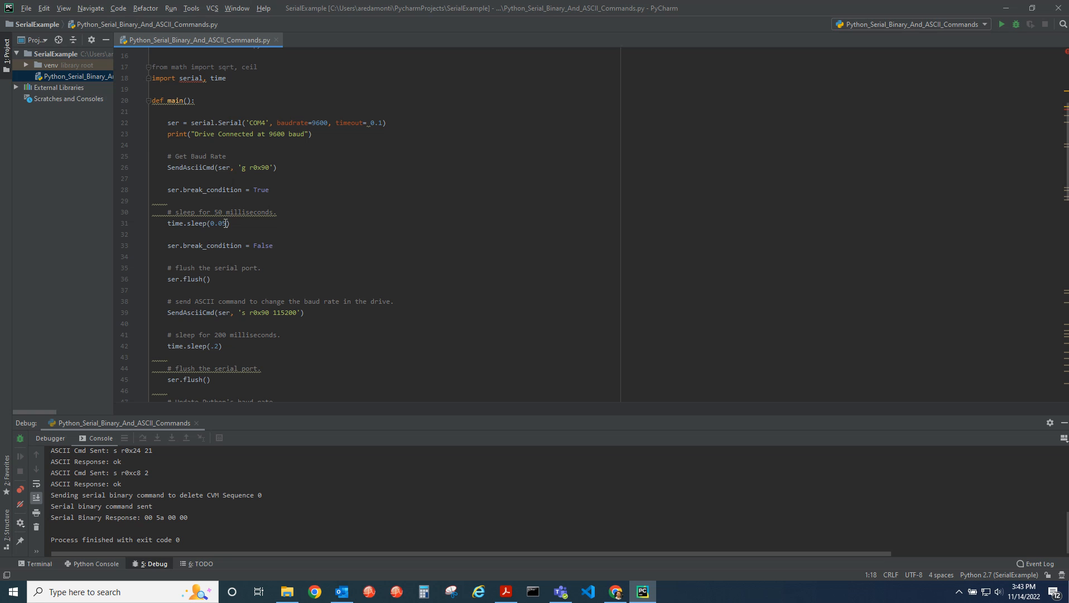
mouse_move(172, 245)
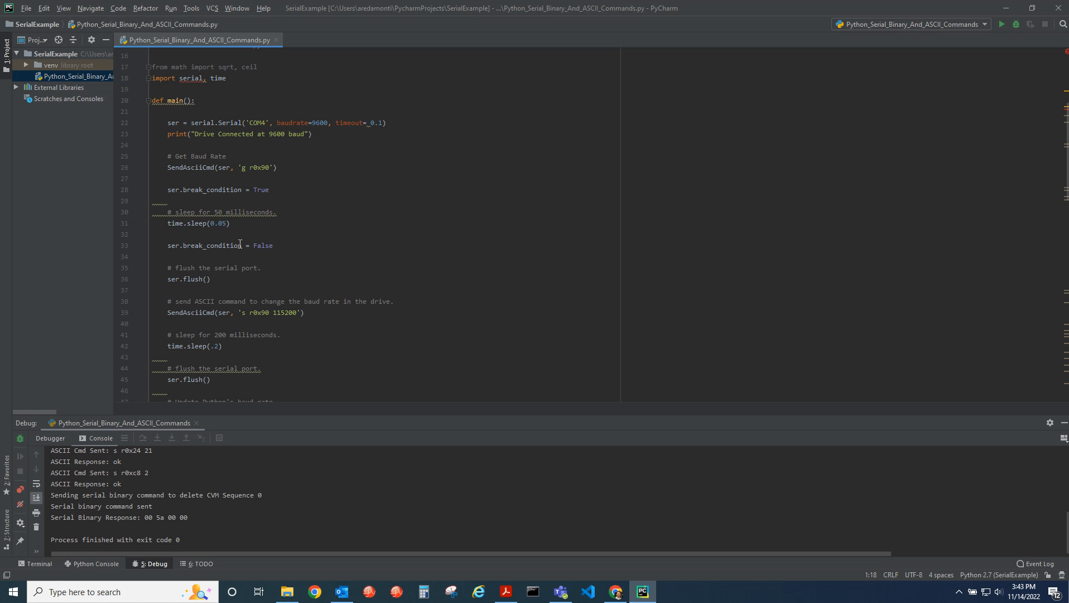
- Scroll past the 's r0x90 115200' command to ser.baudrate = 115200 and the drive-disable line
scroll("down", 3)
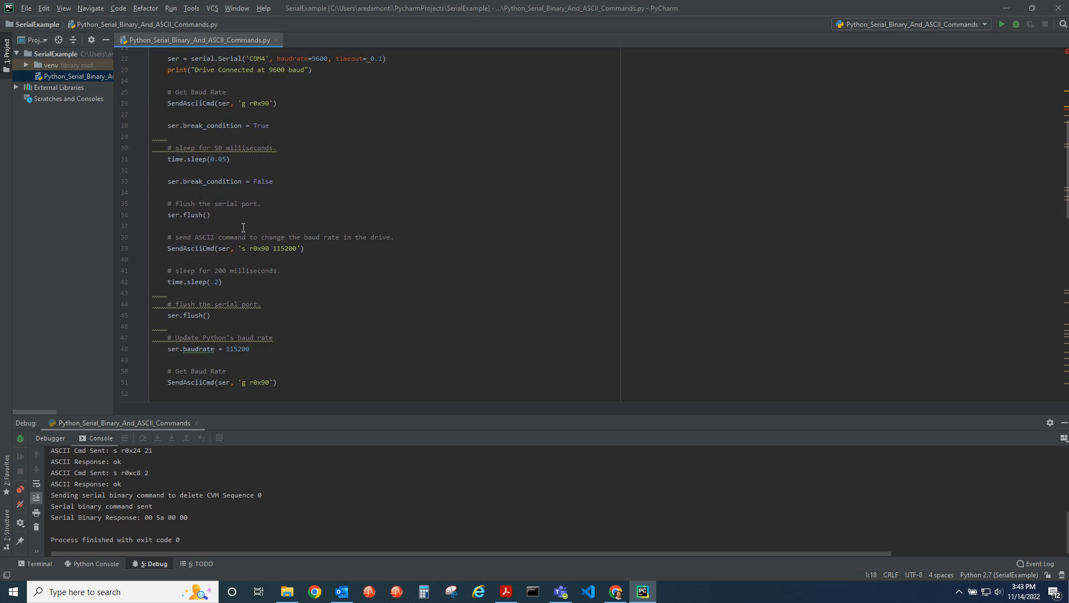
mouse_move(175, 249)
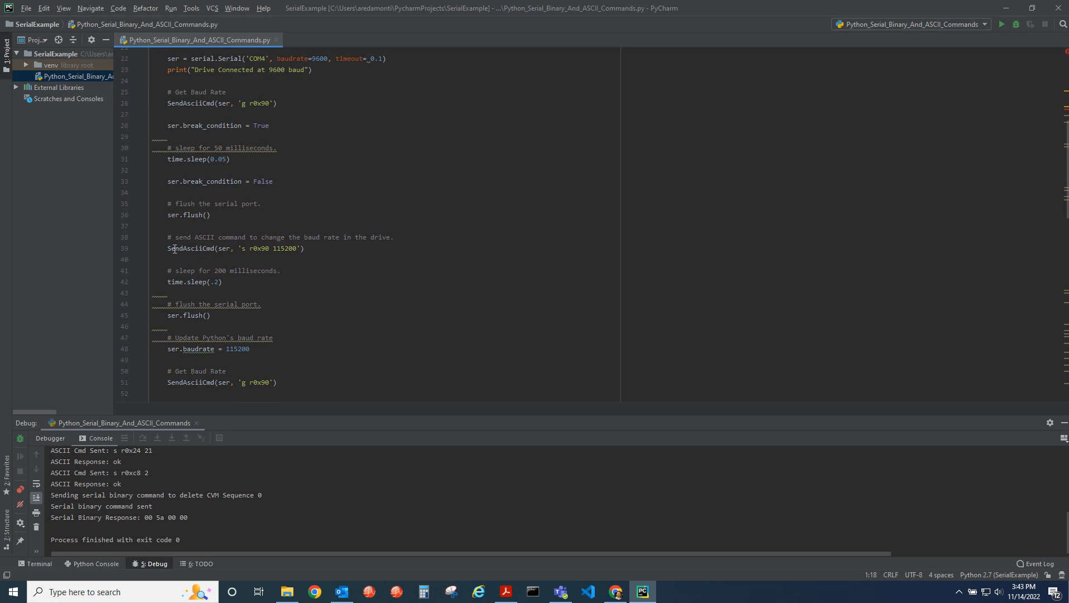
scroll("down", 3)
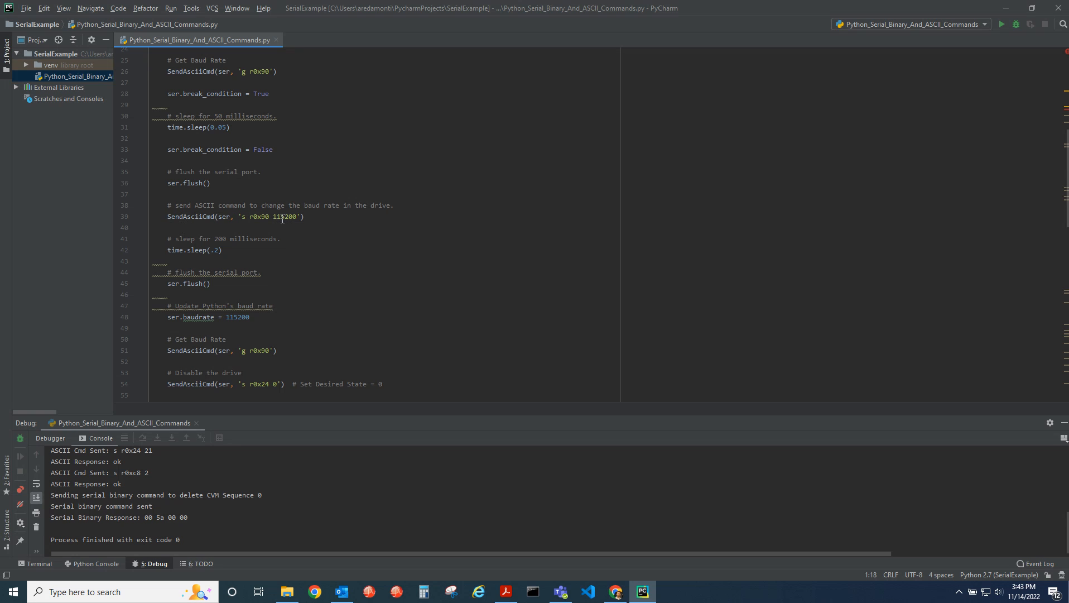
mouse_move(278, 217)
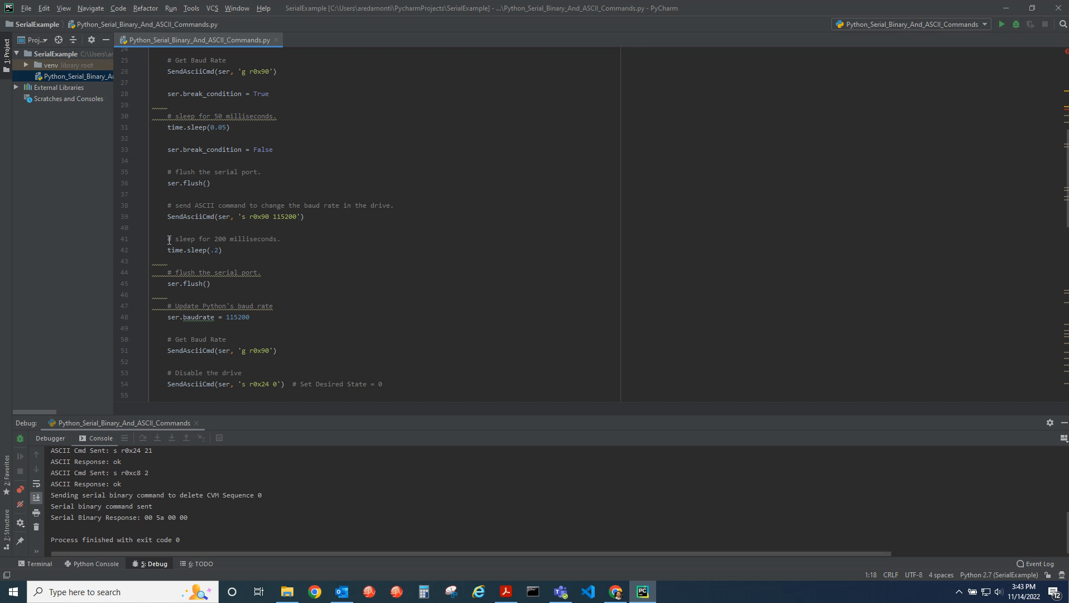
mouse_move(278, 240)
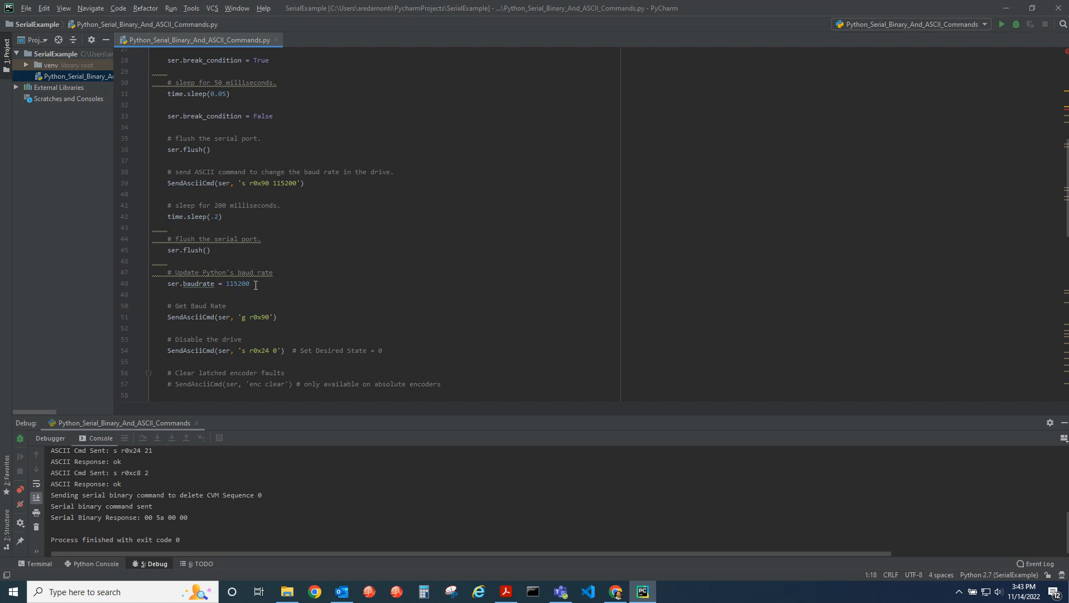
mouse_move(176, 197)
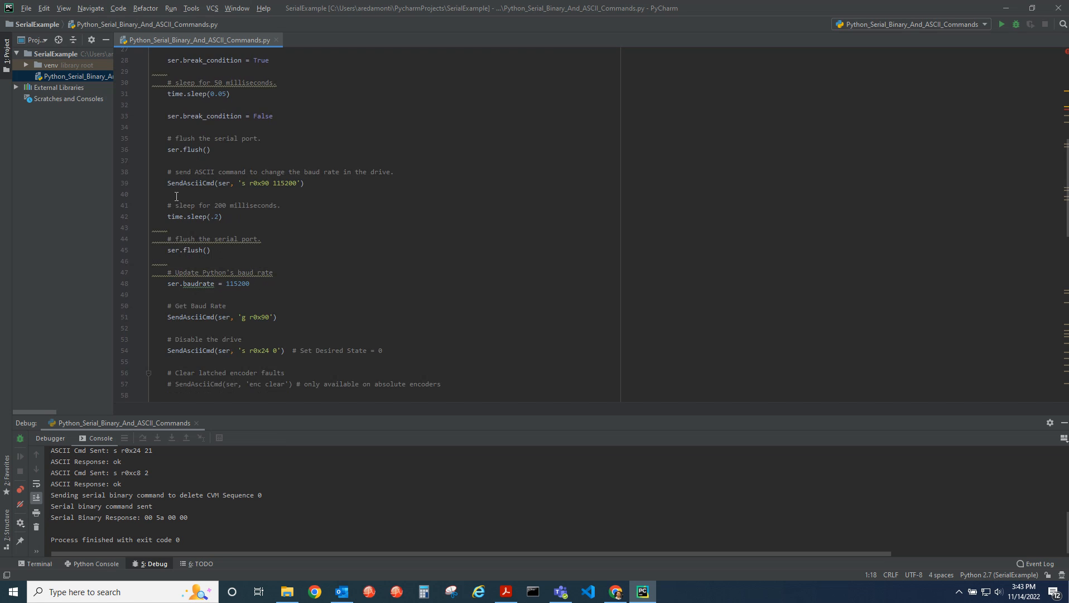
mouse_move(173, 278)
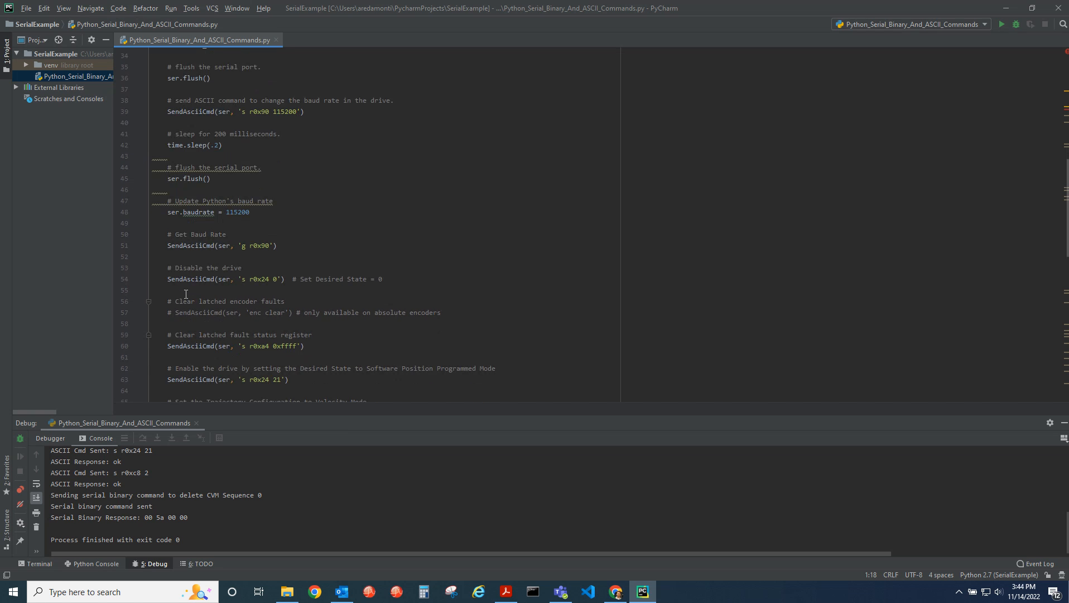
- Scroll to the fault-clearing, drive enable, velocity-mode and bytearray packet lines
scroll("down", 3)
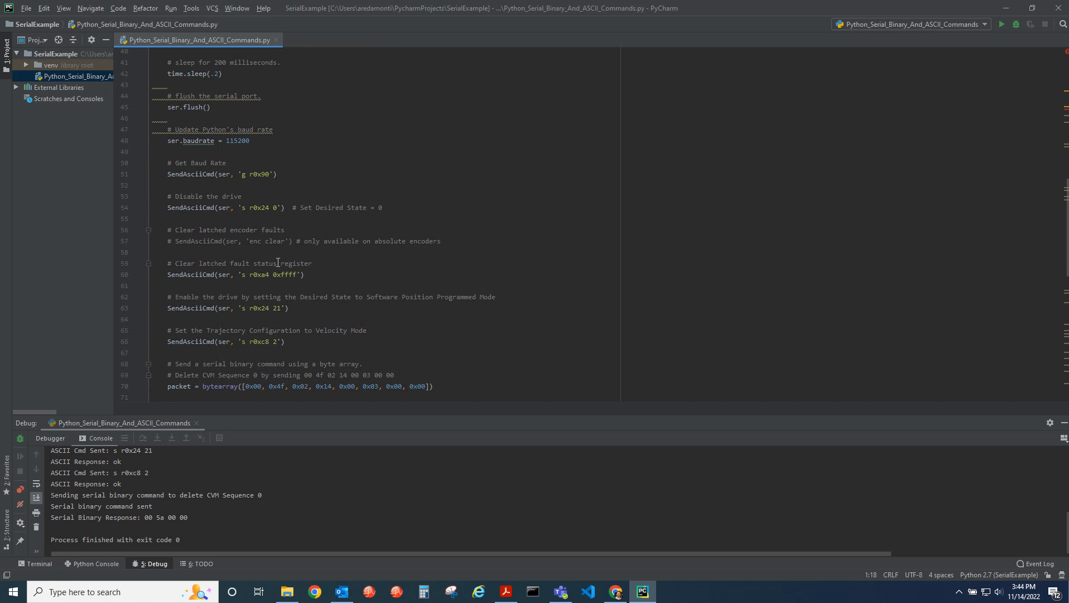
scroll("down", 3)
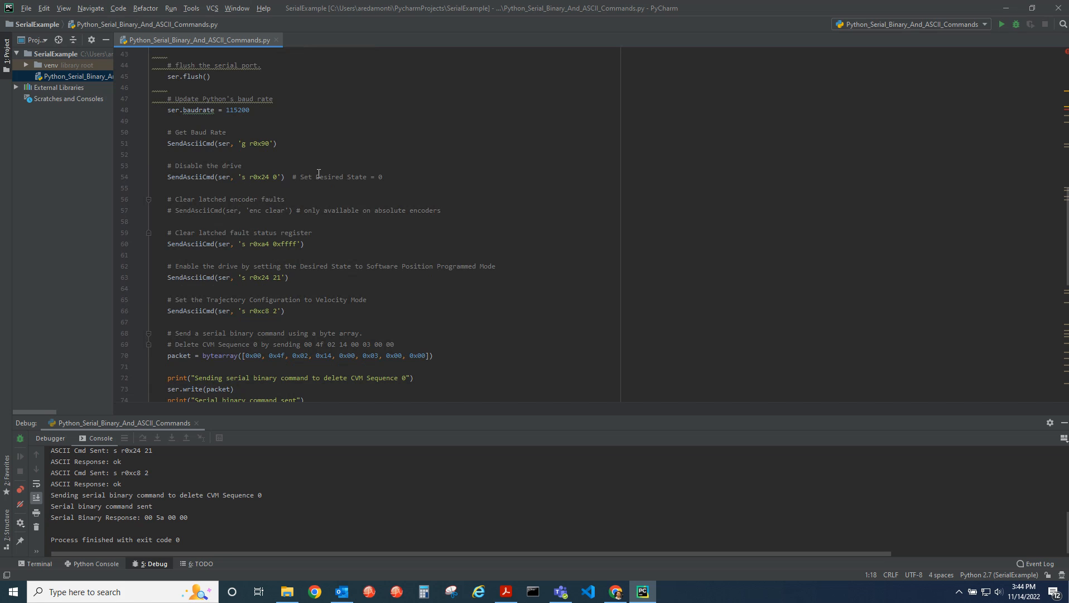
mouse_move(274, 243)
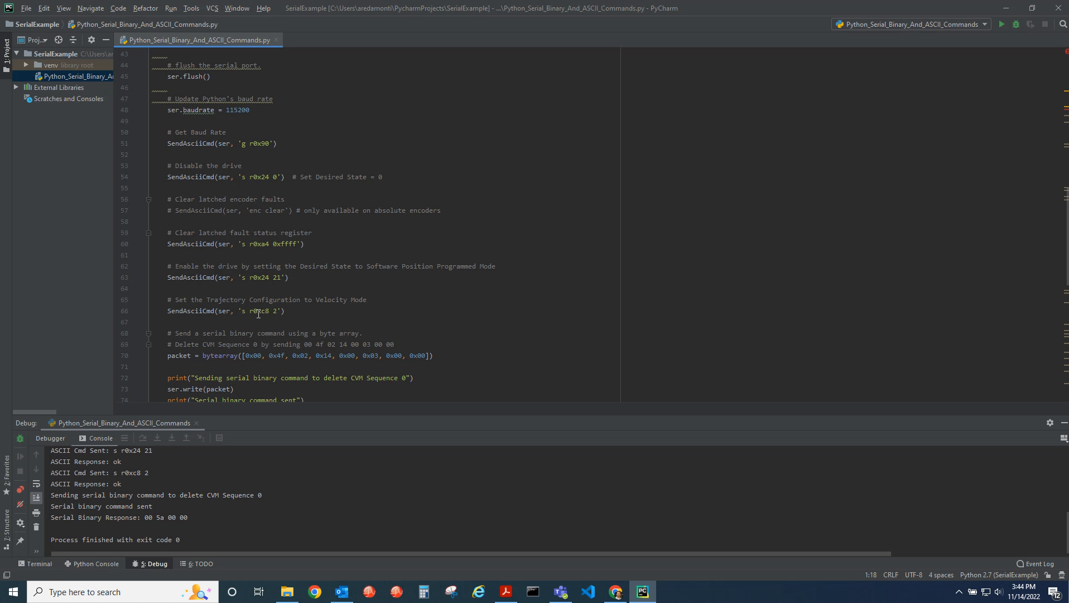
- Review the binary packet write, response read and port close, then return to the header comments
scroll("down", 3)
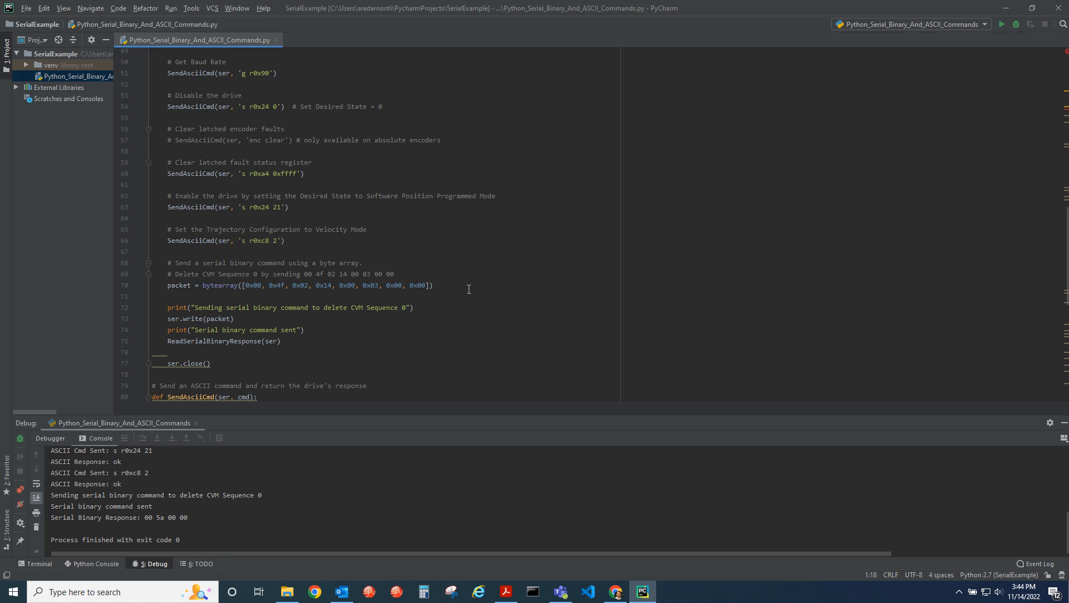
mouse_move(275, 285)
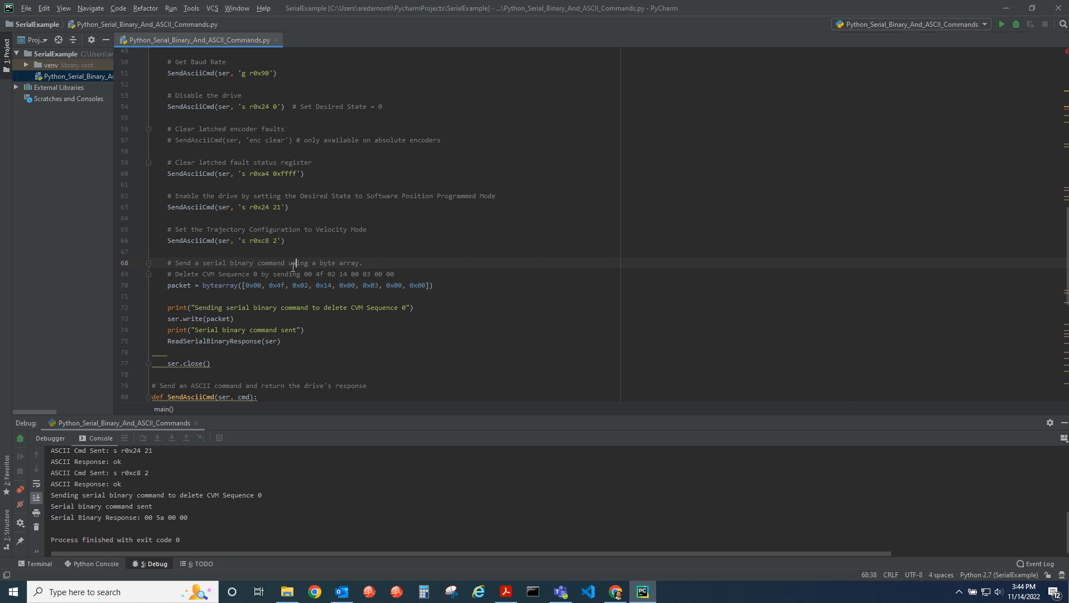
mouse_move(184, 290)
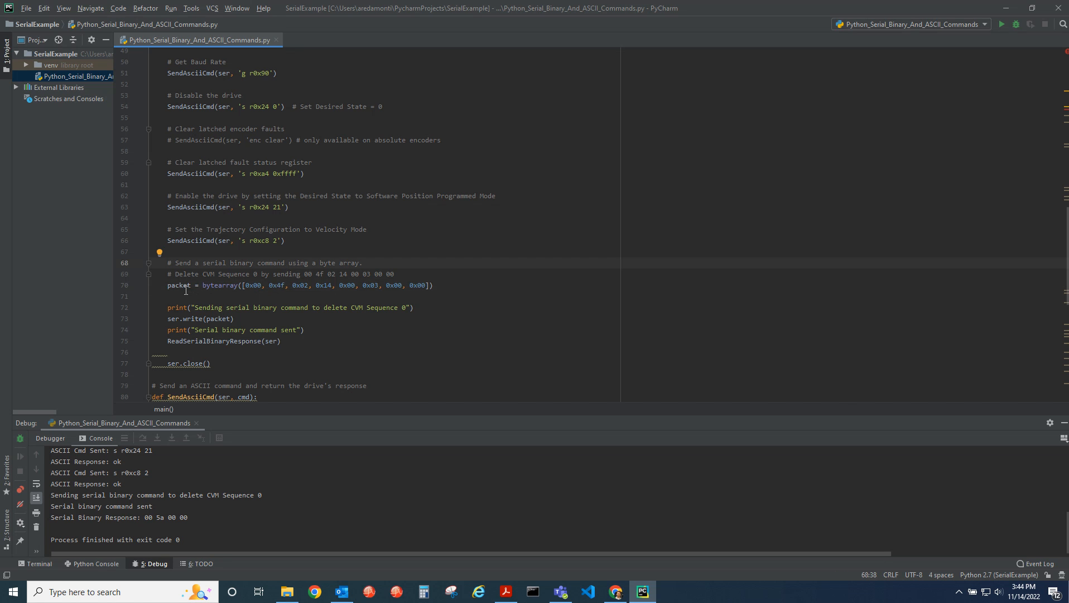
scroll("down", 3)
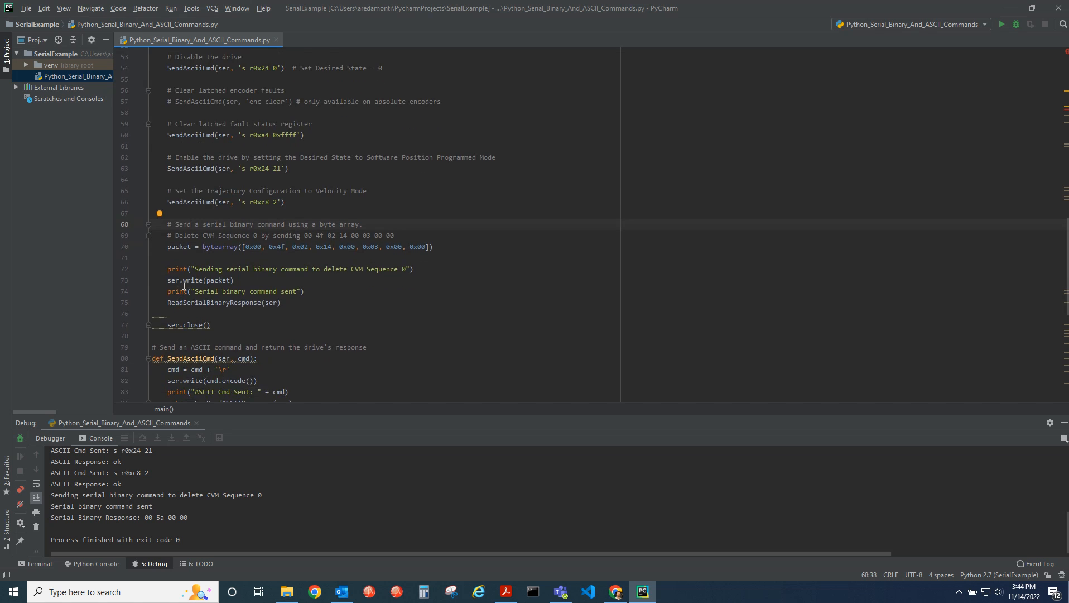
scroll("down", 3)
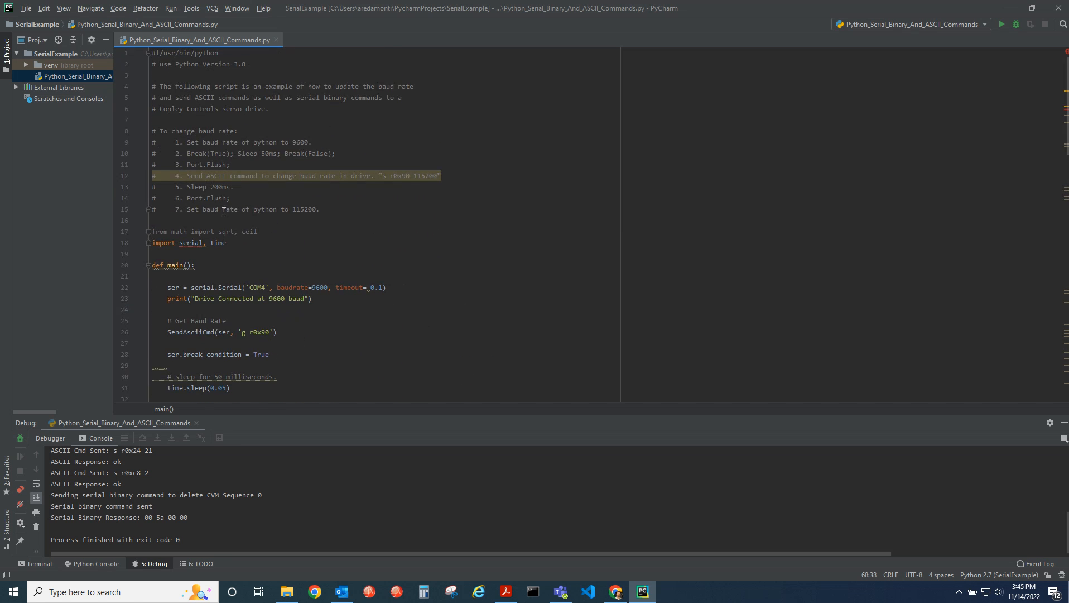
- Debug the Python_Serial_Binary_And_ASCII_Commands configuration again
left_click(170, 7)
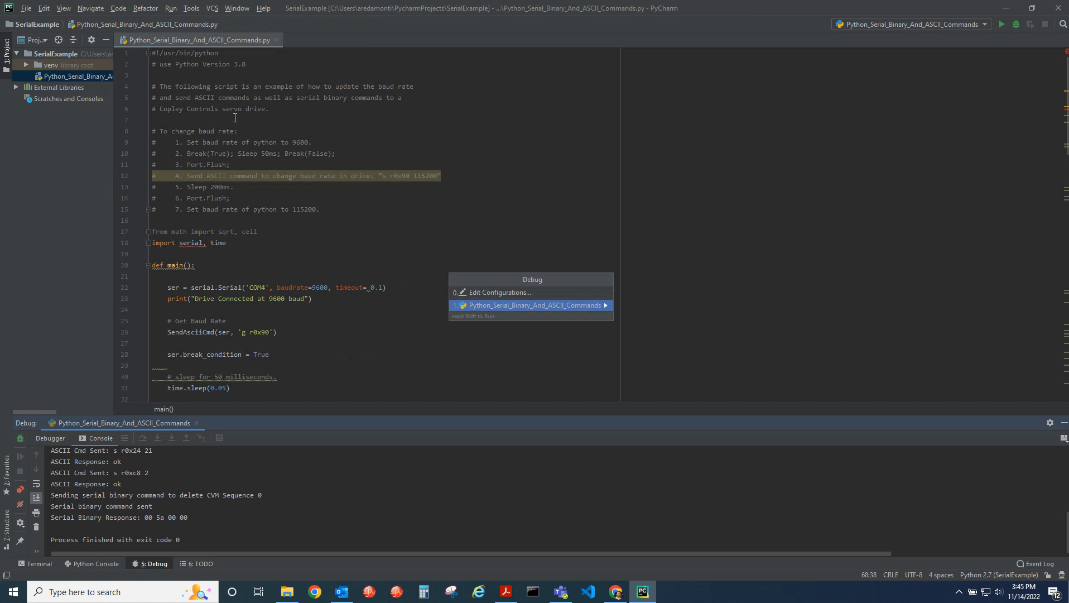
mouse_move(490, 311)
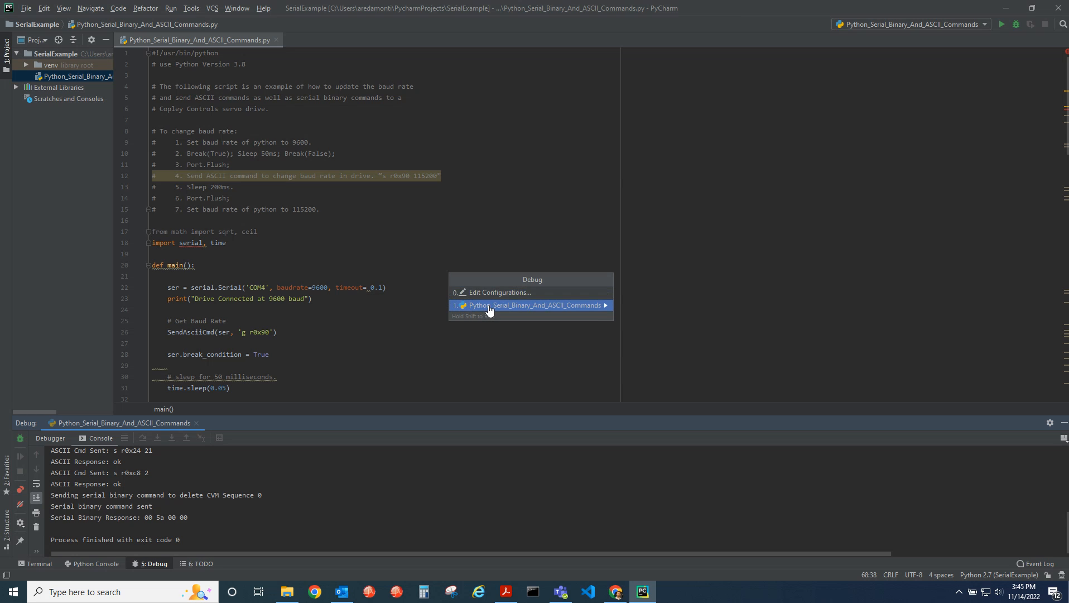
left_click(532, 305)
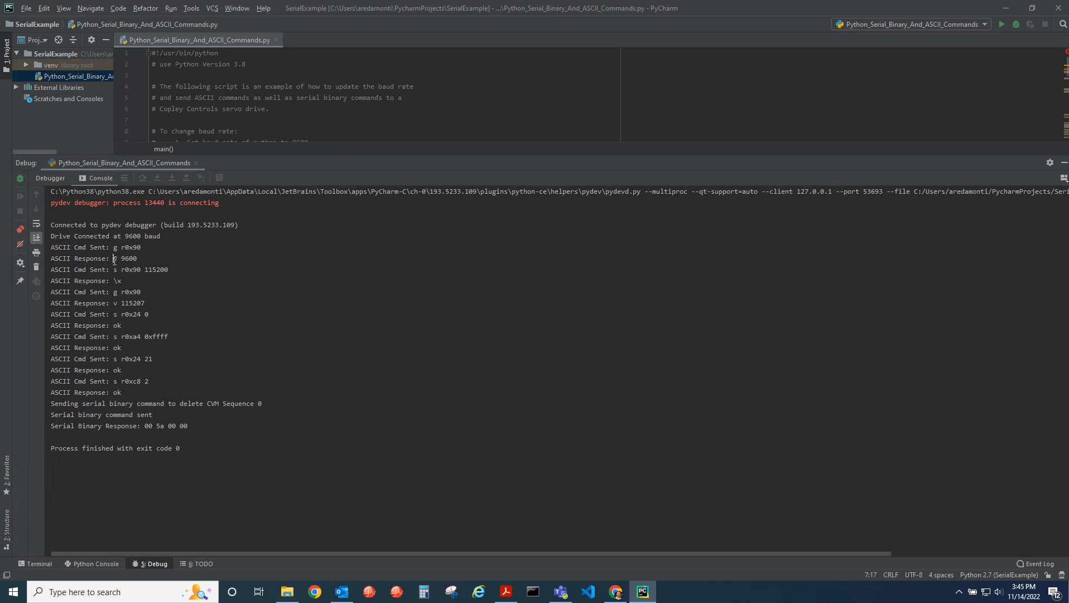
- Highlight the drive's initial 'v 9600' baud response in the debug output
double_click(125, 259)
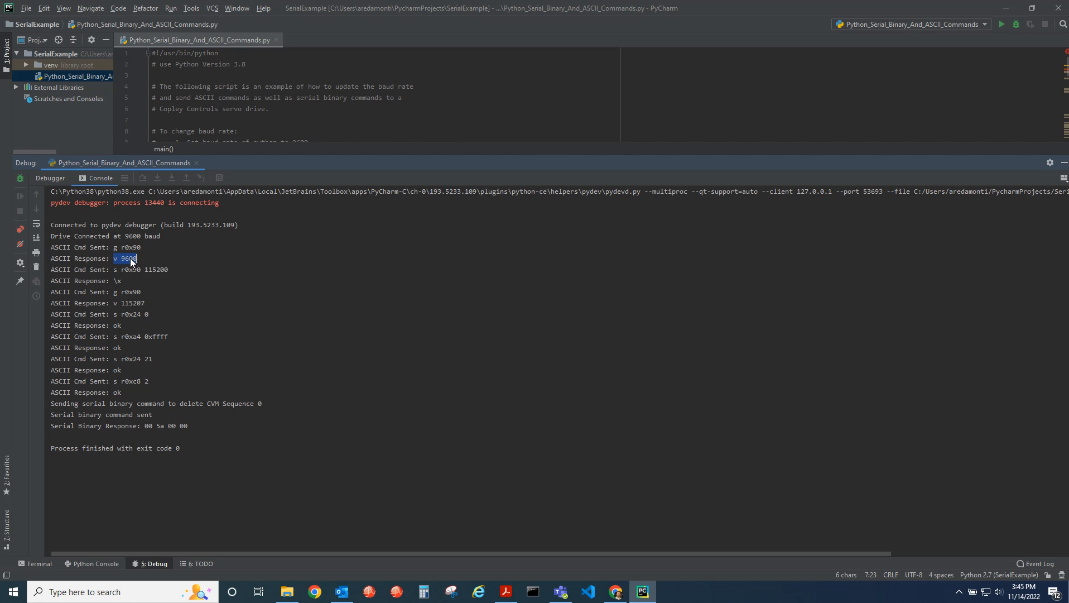
mouse_move(113, 272)
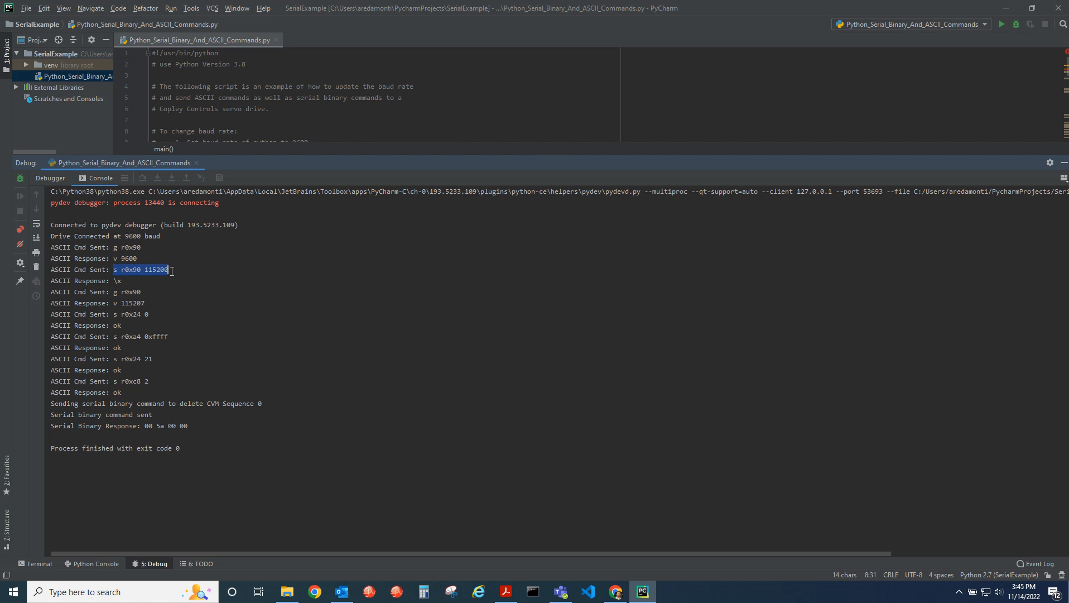
mouse_move(150, 274)
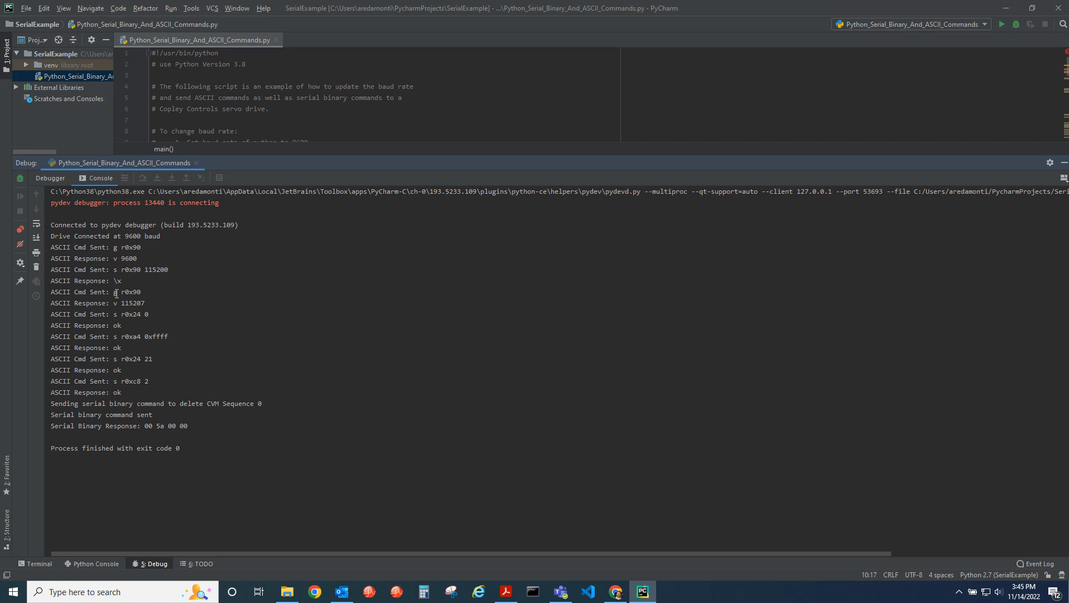
- Highlight the drive's 115207 reply to the second 'g r0x90' query
double_click(125, 292)
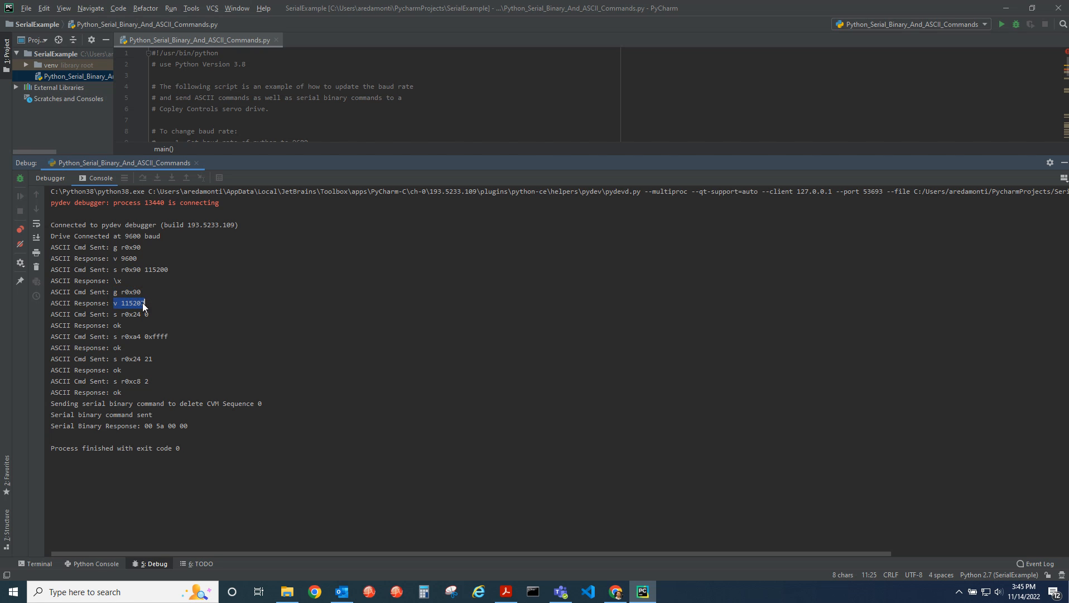
mouse_move(130, 308)
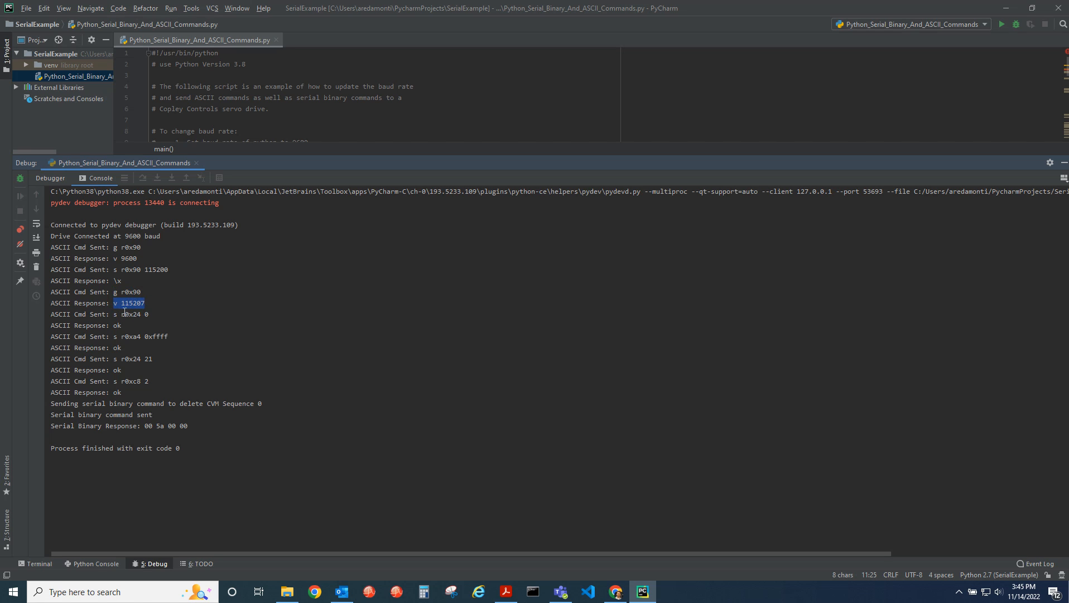
mouse_move(107, 408)
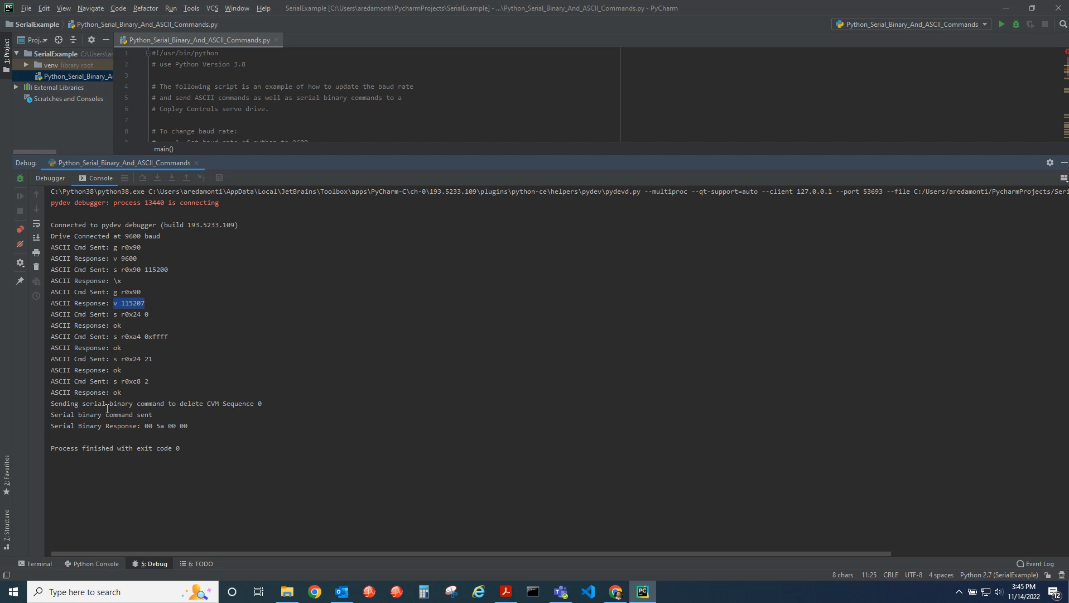
mouse_move(148, 425)
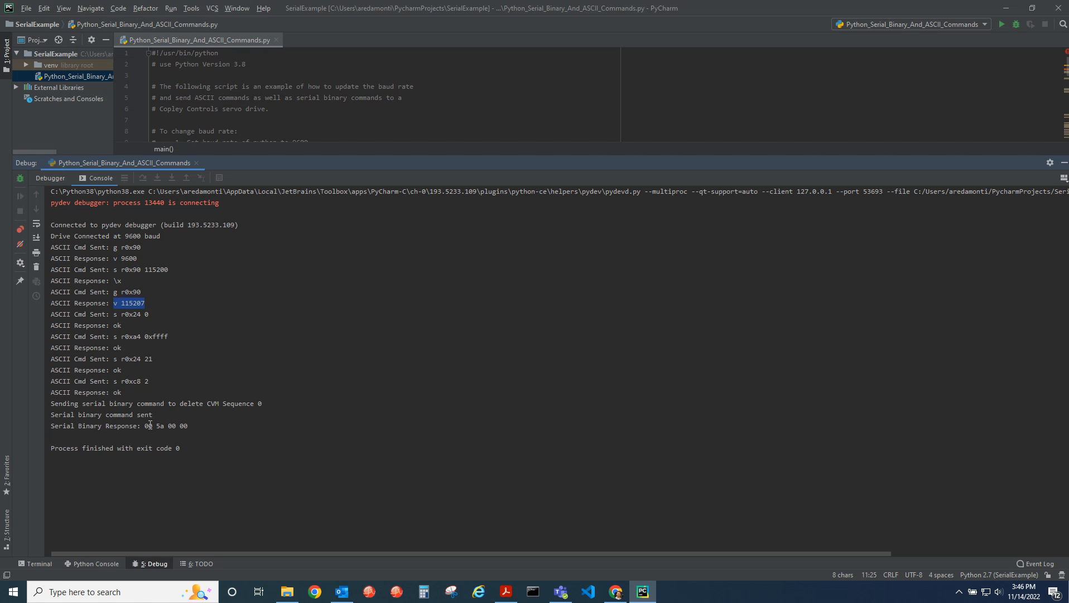
mouse_move(95, 344)
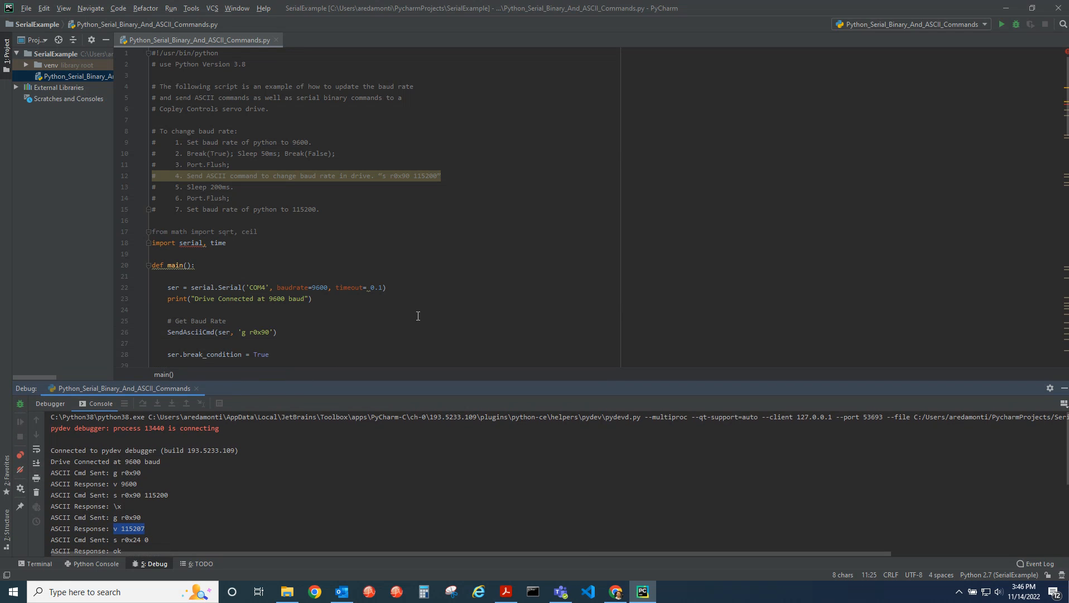
mouse_move(615, 591)
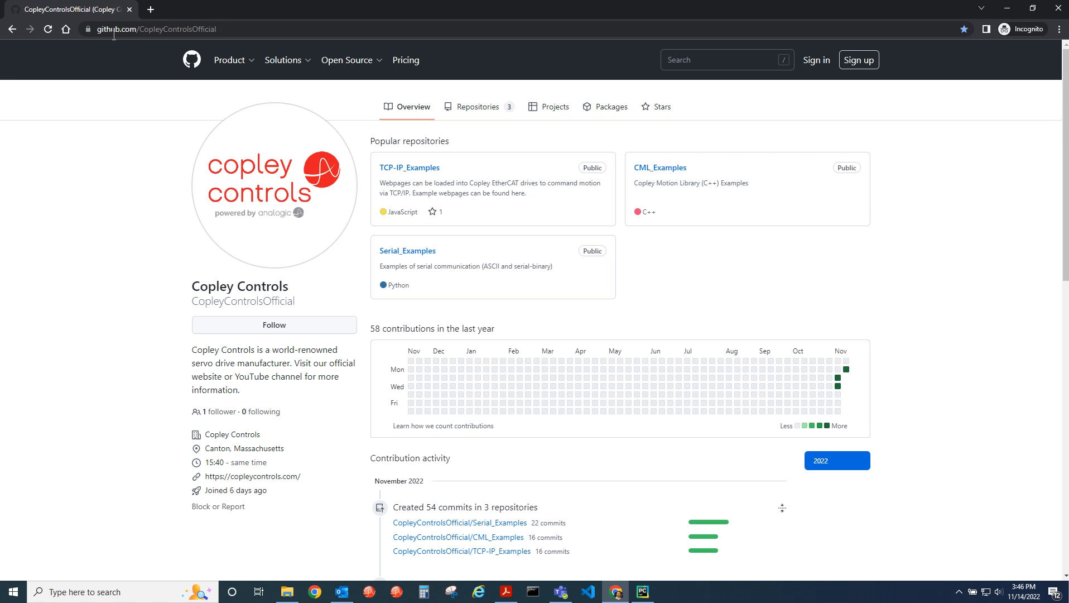
mouse_move(407, 251)
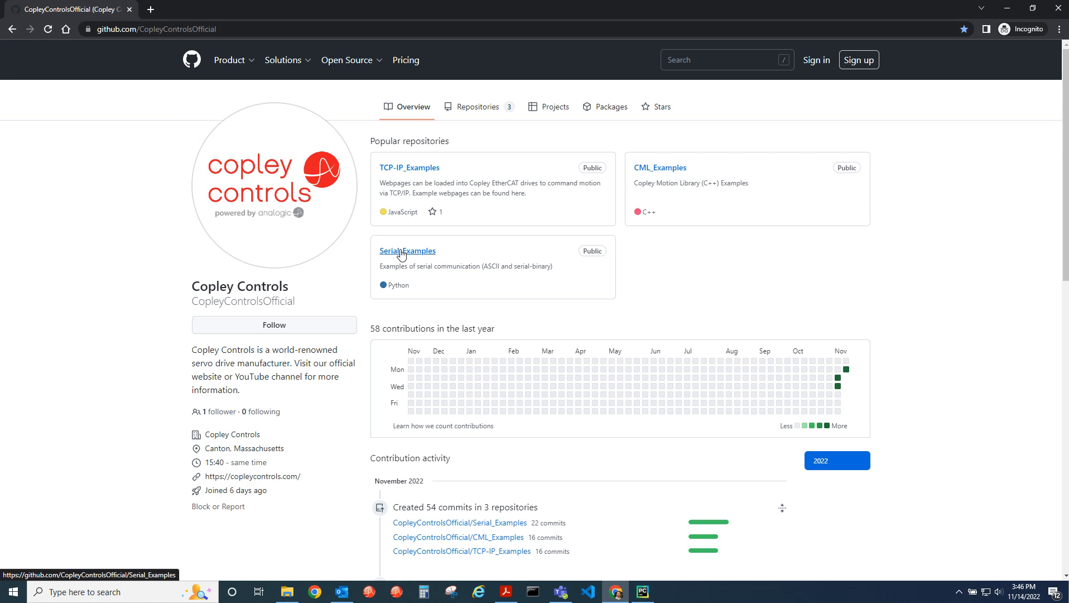
- Browse the Serial_Examples repository folders, then minimize the browser back to PyCharm
left_click(407, 250)
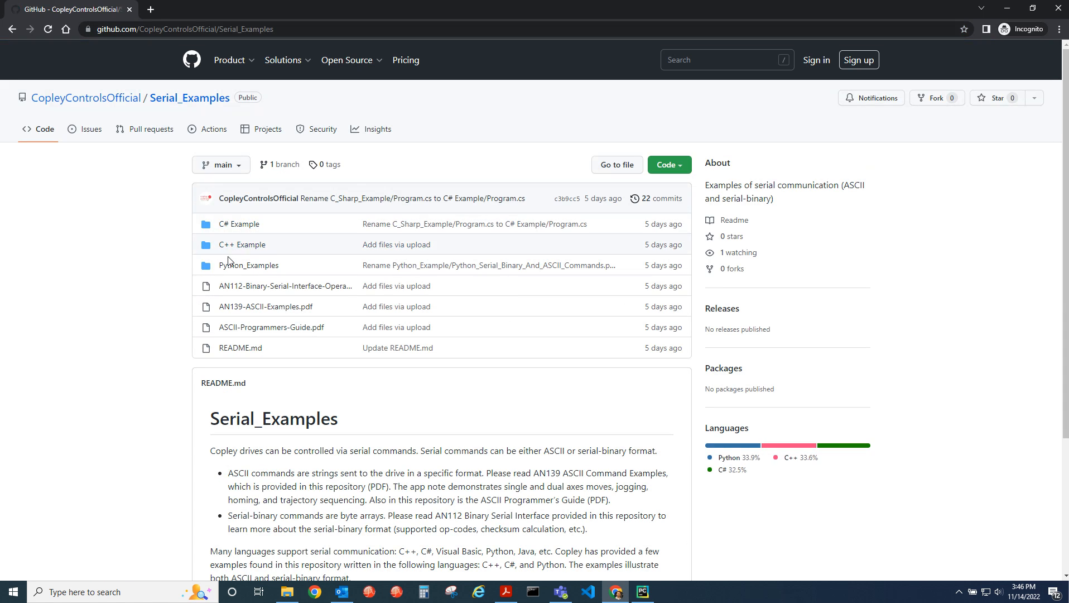
mouse_move(242, 243)
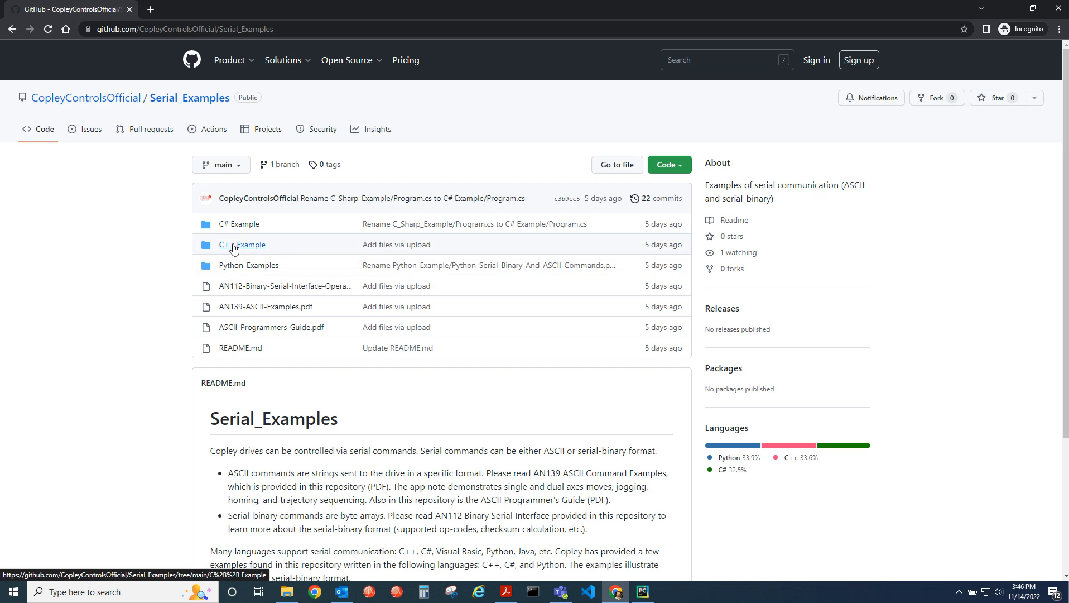
mouse_move(238, 224)
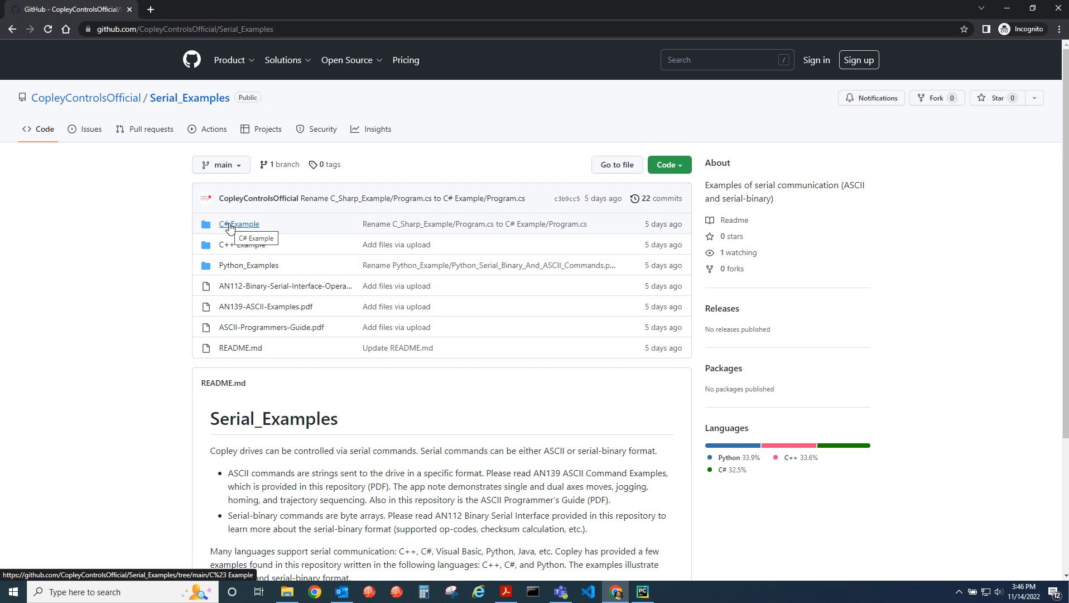
mouse_move(86, 98)
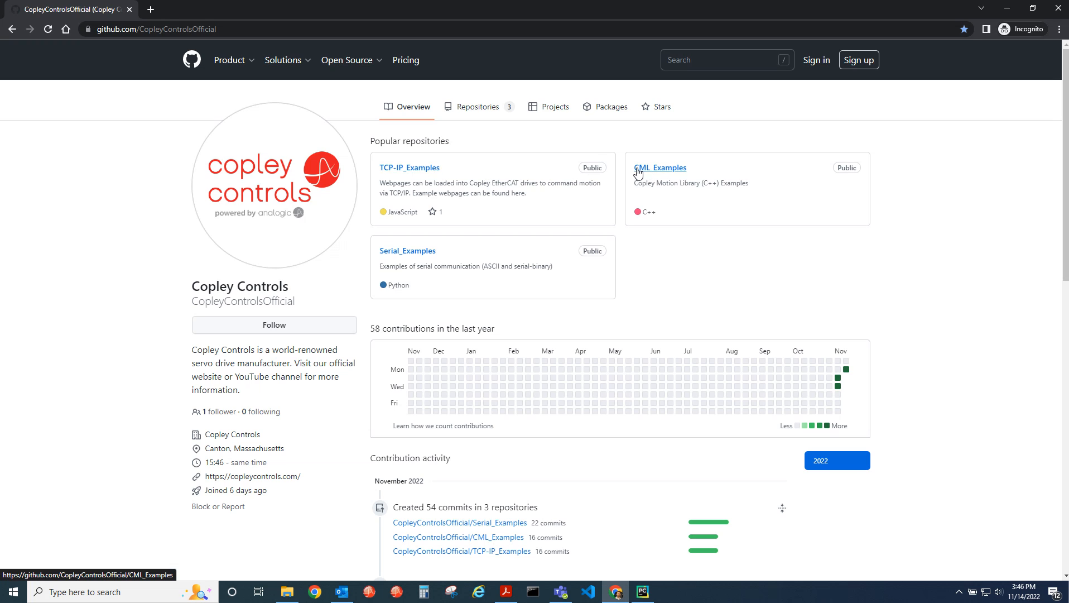
mouse_move(569, 168)
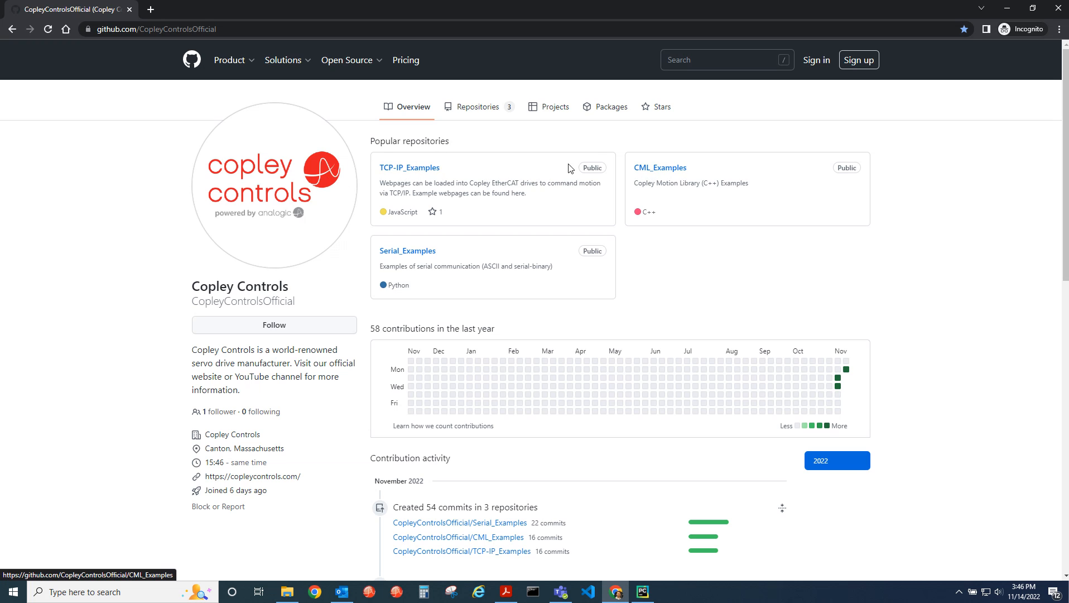
mouse_move(109, 234)
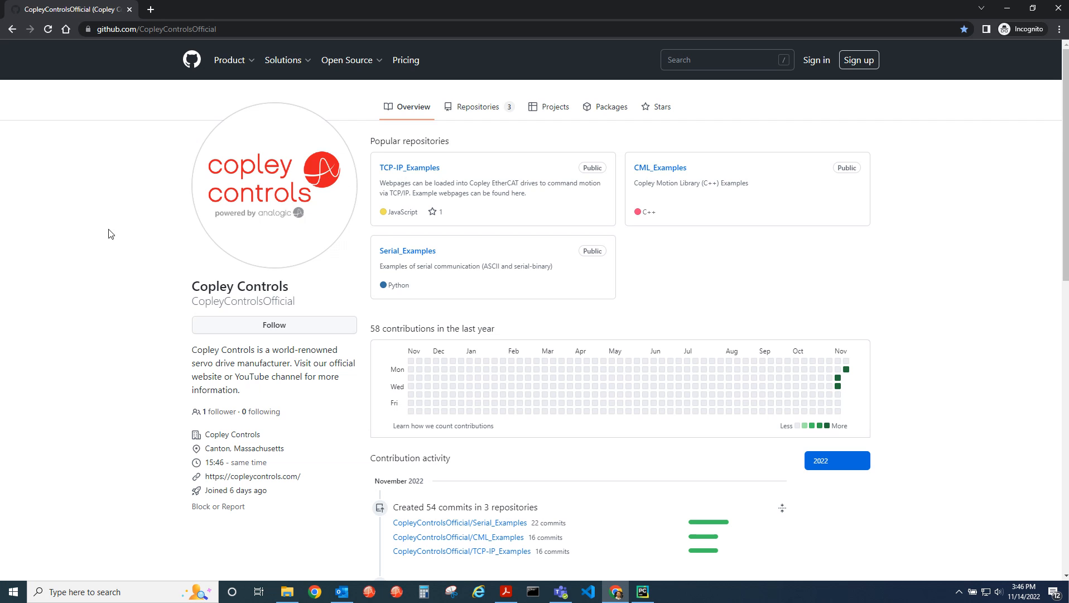
mouse_move(1008, 8)
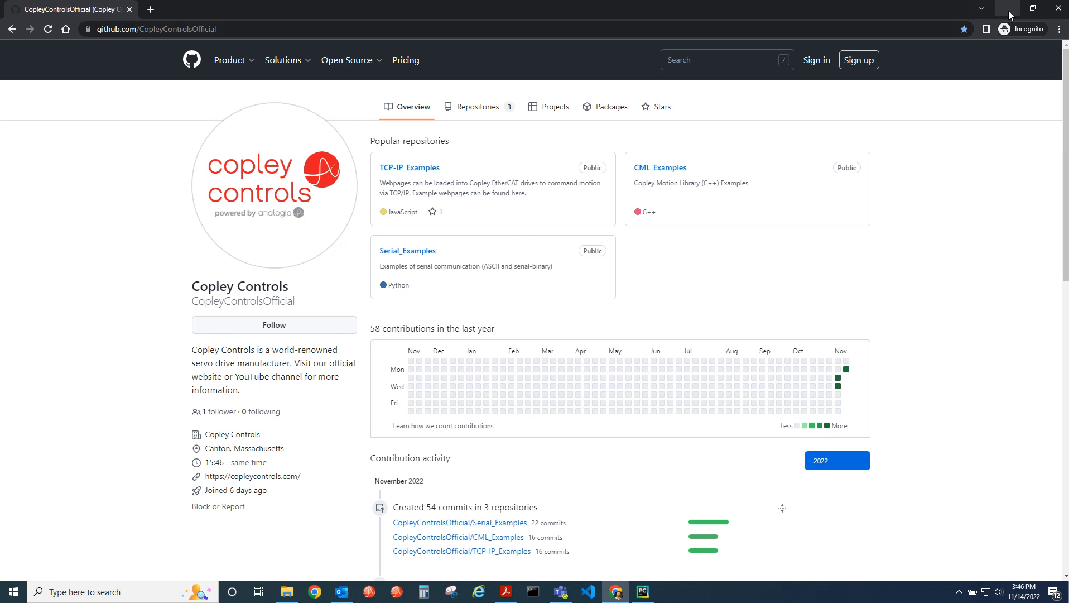
left_click(641, 591)
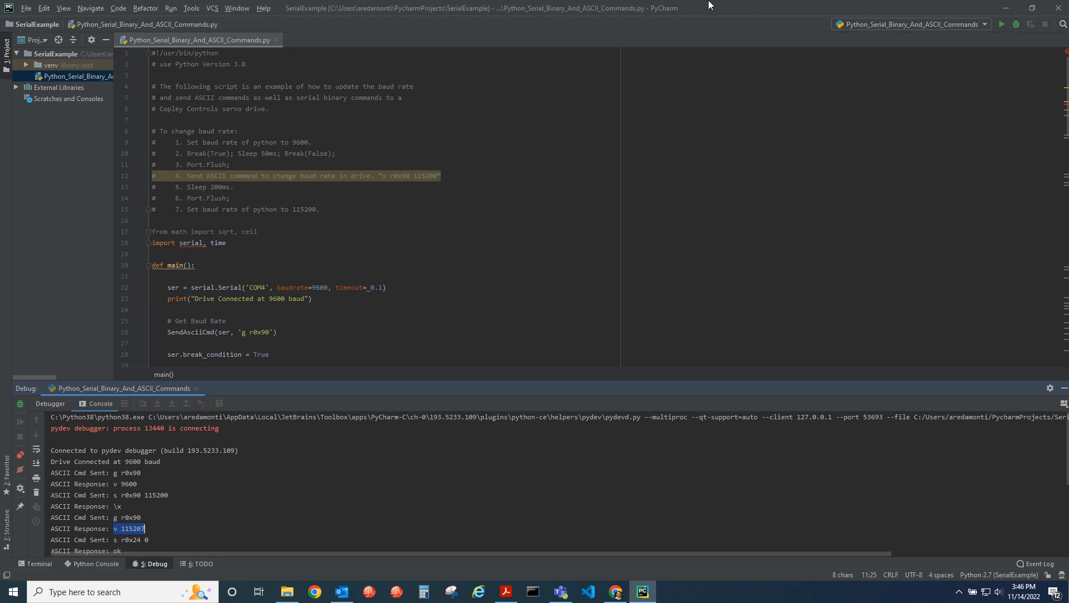
mouse_move(693, 12)
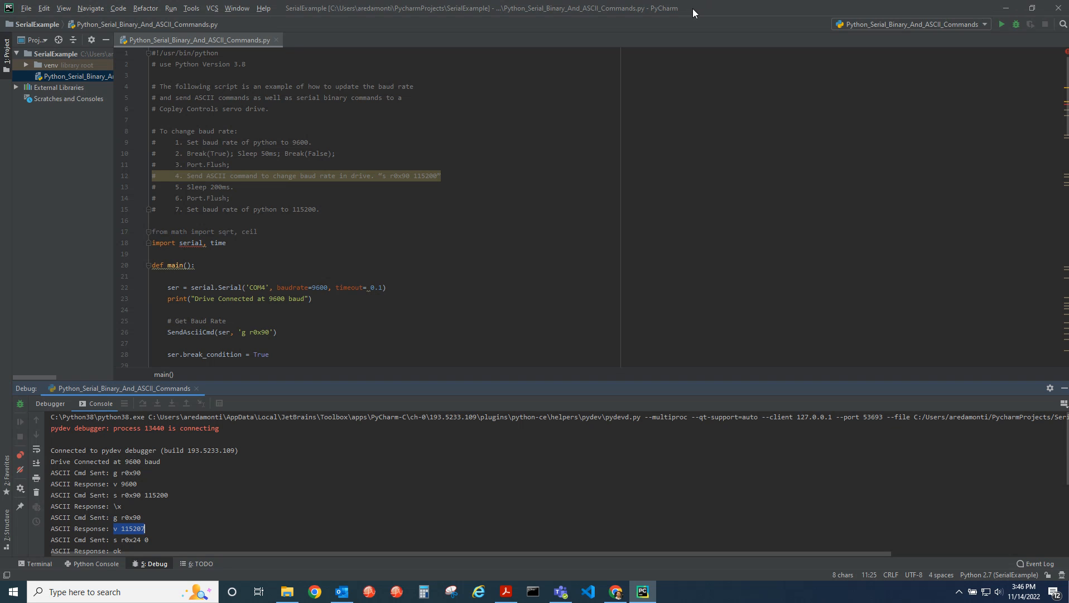